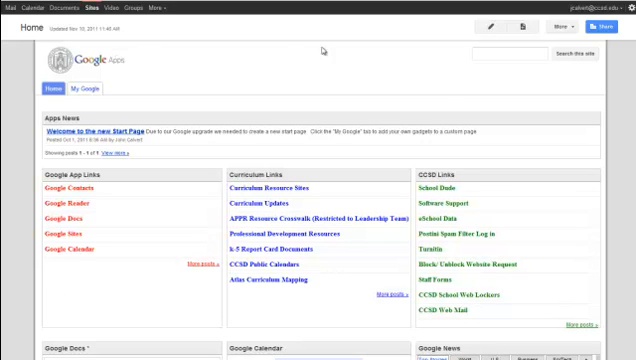
mouse_move(436, 108)
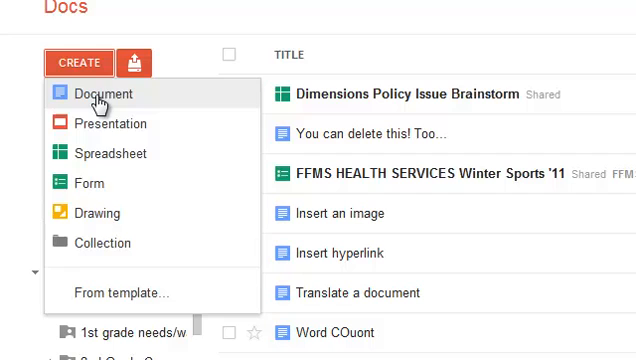
mouse_move(96, 212)
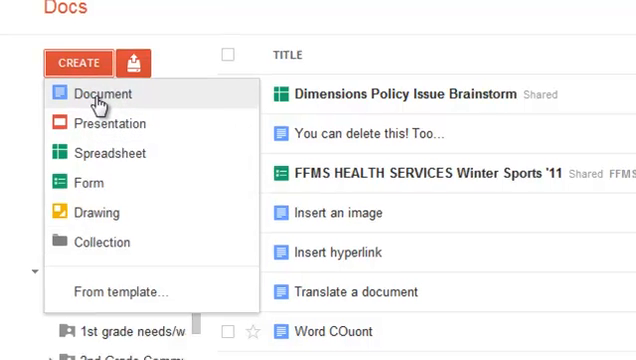
Create a new blank document from the Docs list
left_click(100, 94)
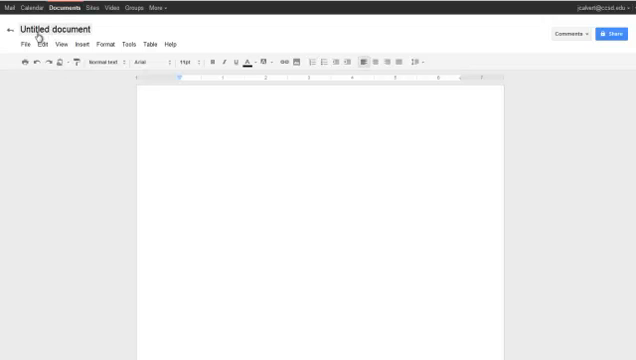
Rename the untitled document to 'You can Trash this'
left_click(56, 30)
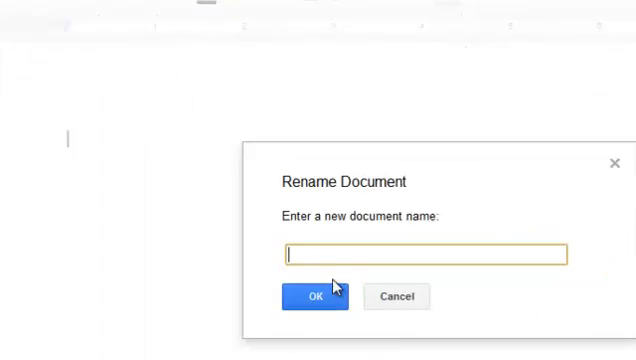
type("You")
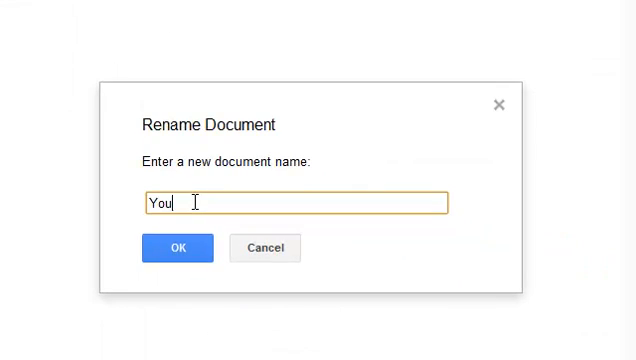
type("can")
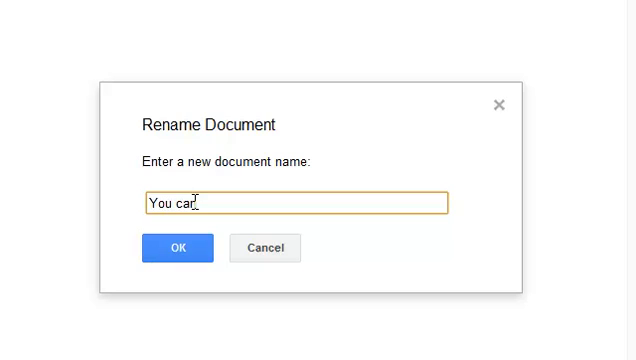
type("Trash this.")
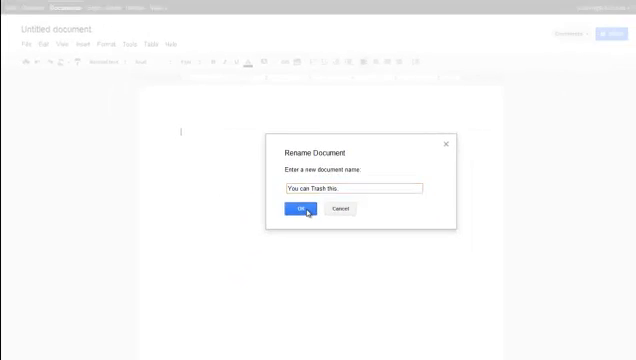
left_click(300, 208)
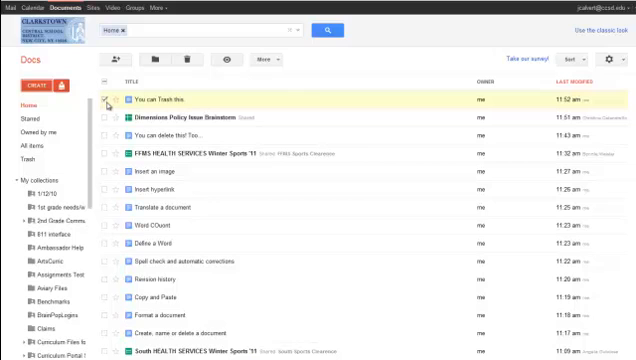
mouse_move(116, 62)
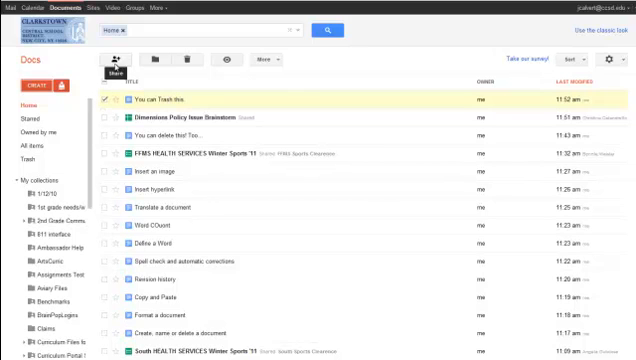
mouse_move(230, 58)
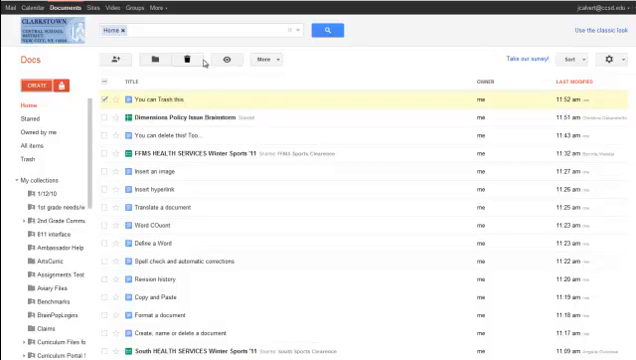
mouse_move(190, 60)
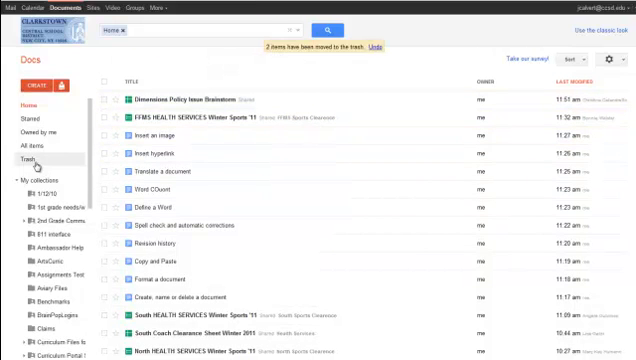
Show the Trash list containing the two discarded documents
left_click(28, 158)
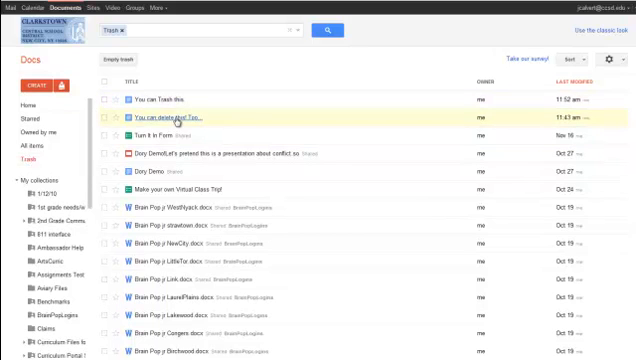
Restore 'You can Trash this' from Trash and return to the Home document list
left_click(108, 100)
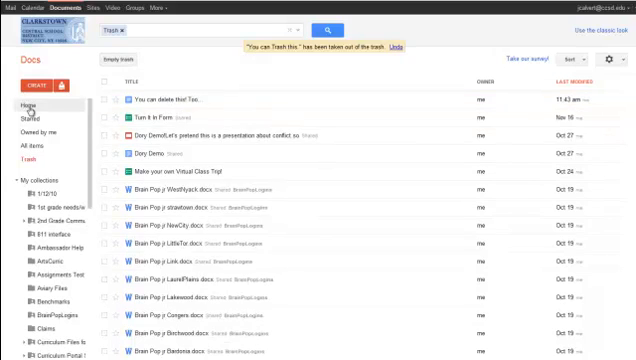
left_click(22, 102)
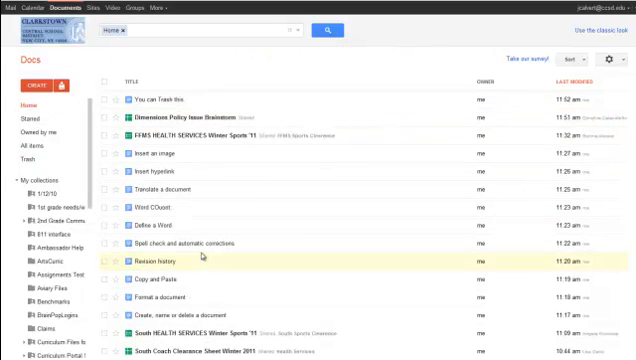
left_click(108, 100)
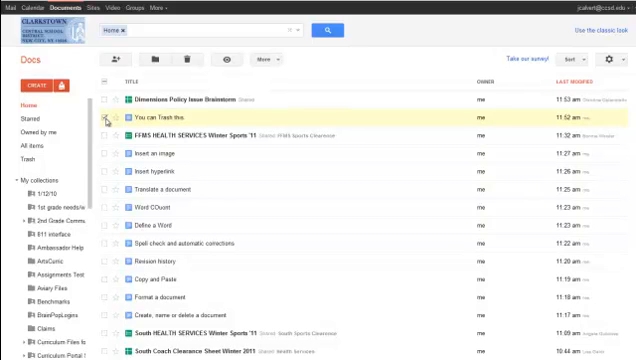
left_click(108, 120)
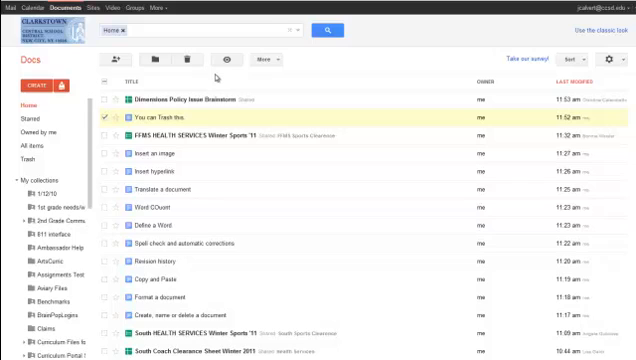